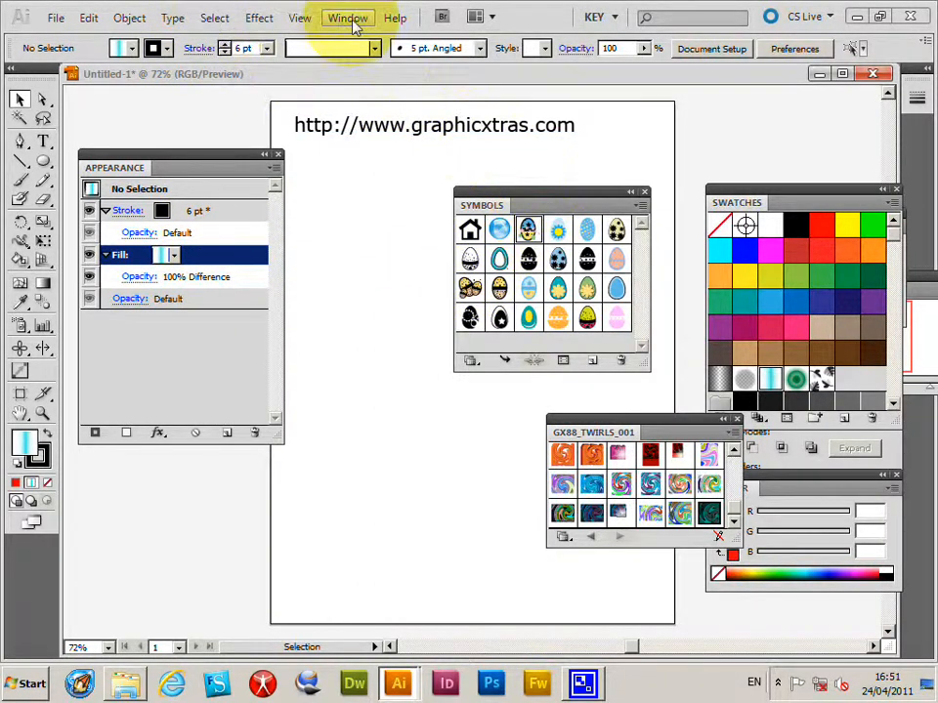
Step: Open the symbol library list to reach the GX88_Twirls_001 swirl library
{"action": "left_click", "coordinate": [348, 18]}
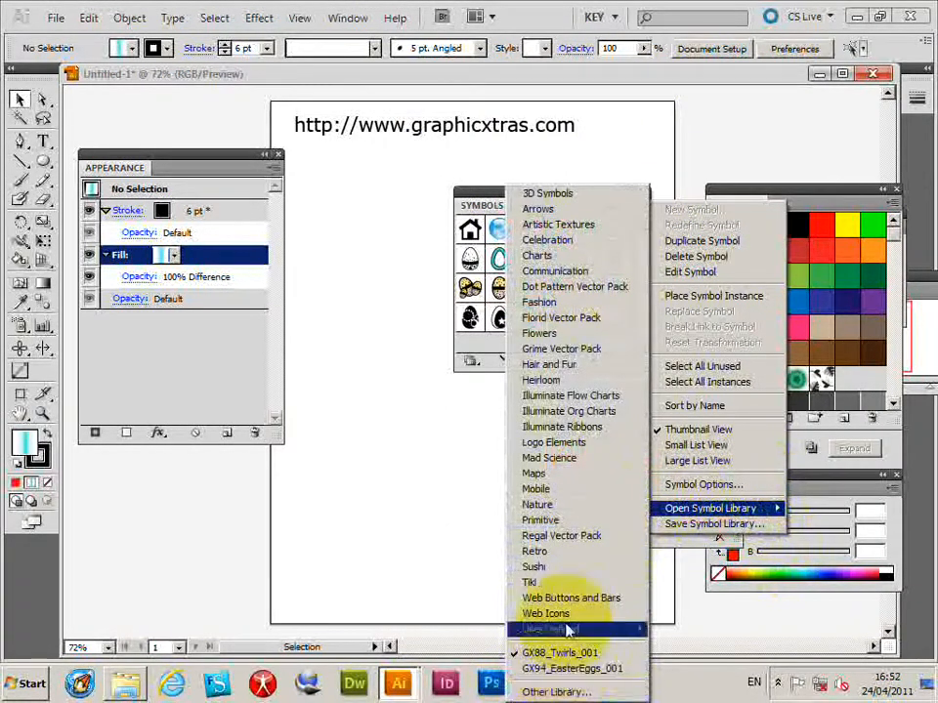
{"action": "mouse_move", "coordinate": [556, 692]}
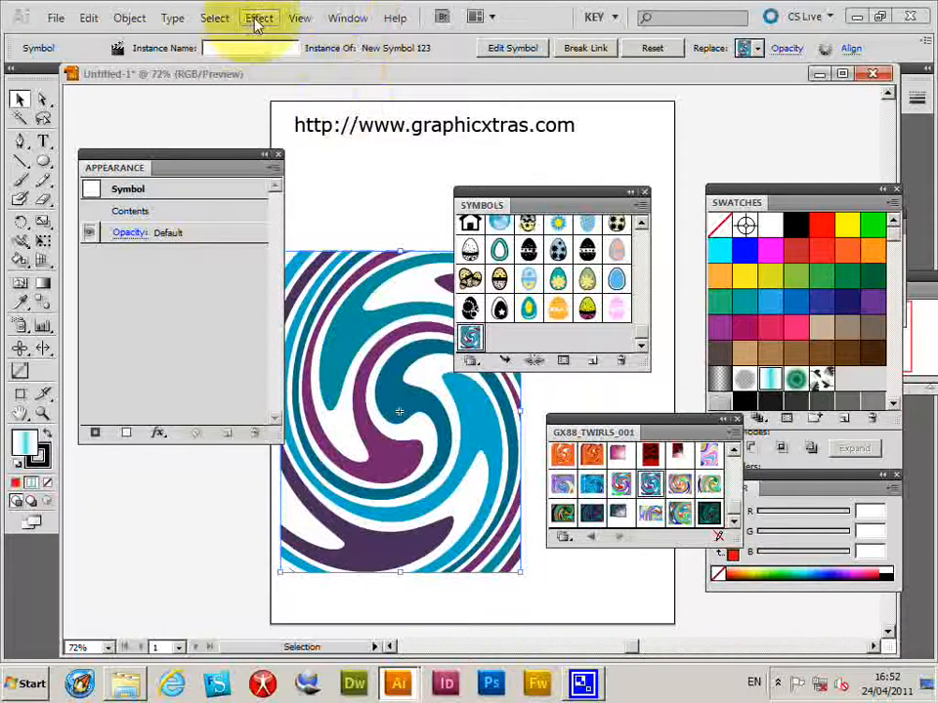
Step: Open the Gaussian Blur effect dialog for the selected swirl symbol instance
{"action": "left_click", "coordinate": [259, 18]}
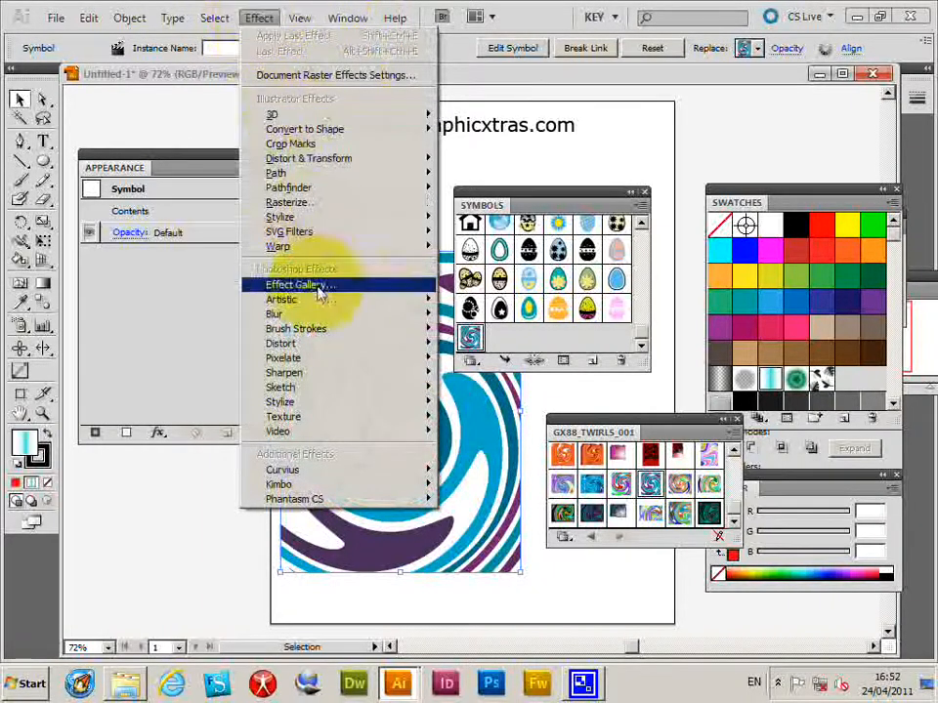
{"action": "mouse_move", "coordinate": [304, 128]}
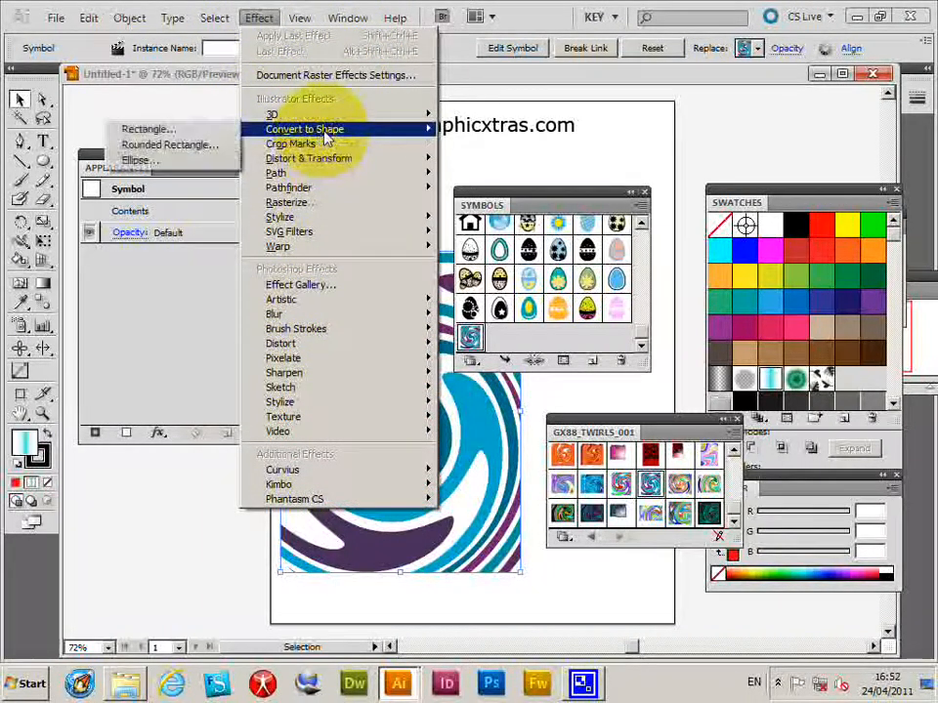
{"action": "mouse_move", "coordinate": [332, 299]}
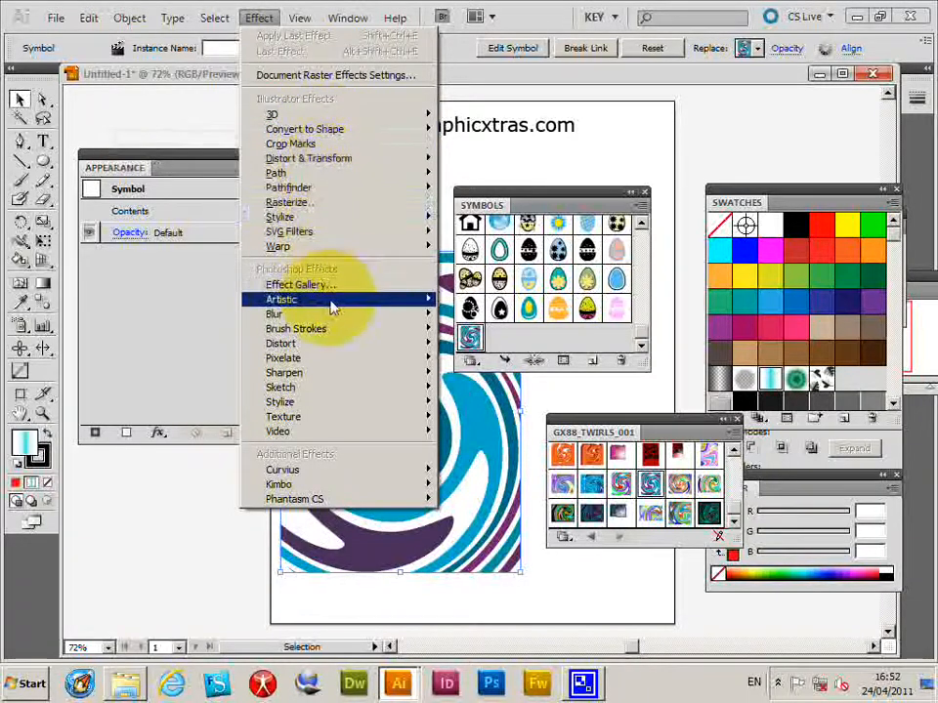
{"action": "mouse_move", "coordinate": [300, 285]}
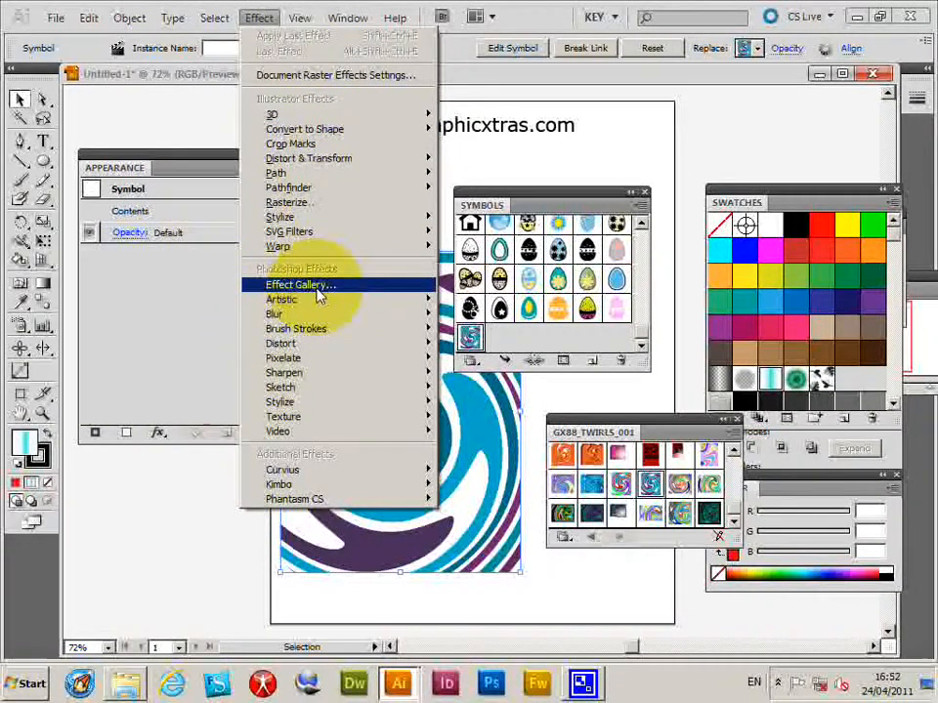
{"action": "mouse_move", "coordinate": [282, 299]}
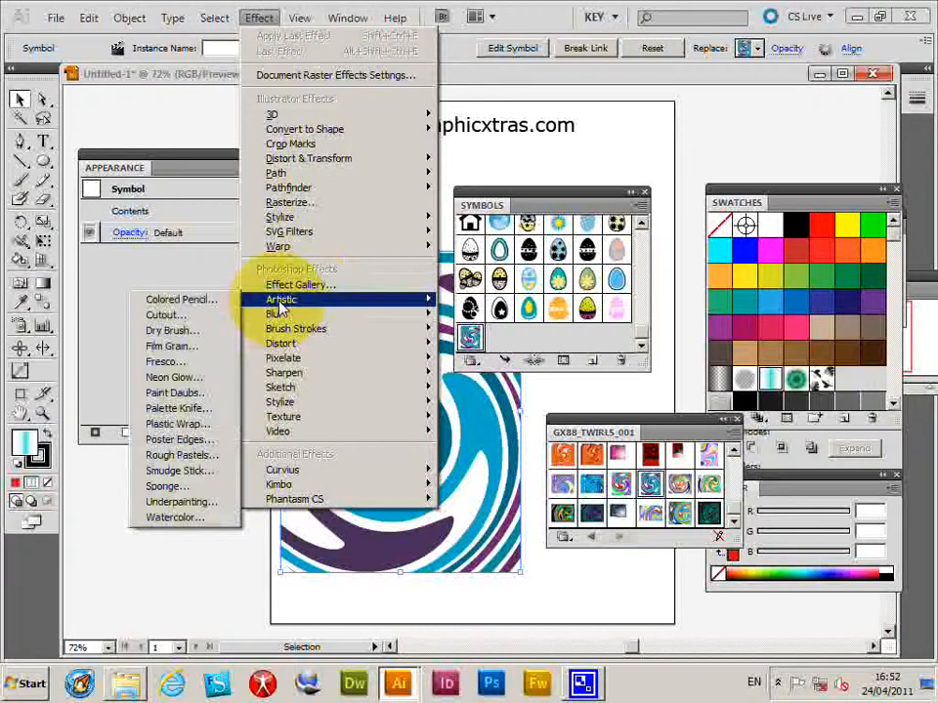
{"action": "mouse_move", "coordinate": [276, 314]}
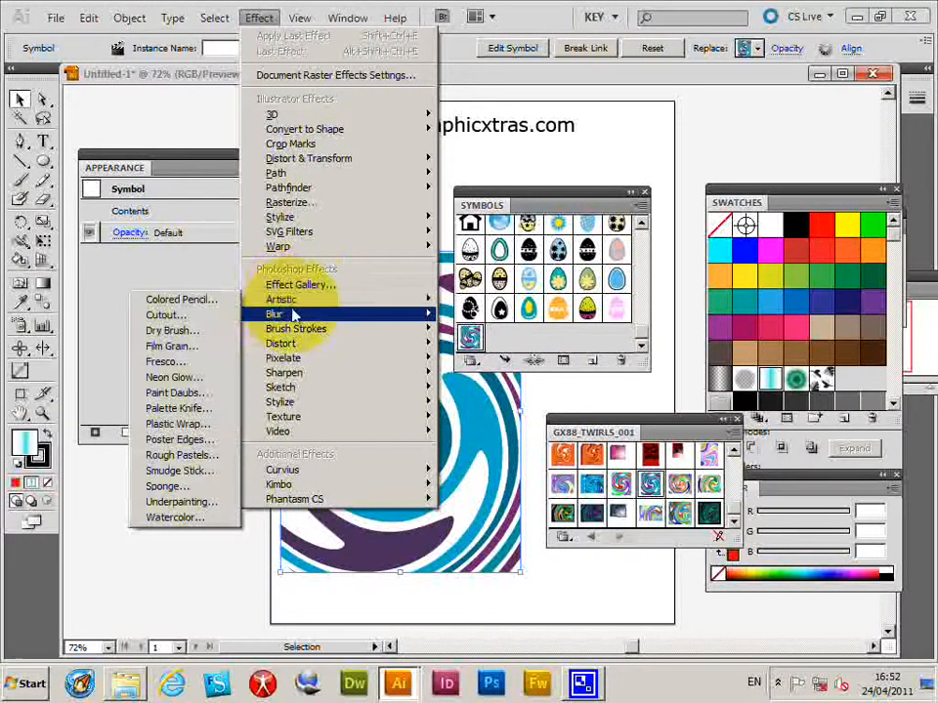
{"action": "mouse_move", "coordinate": [275, 314]}
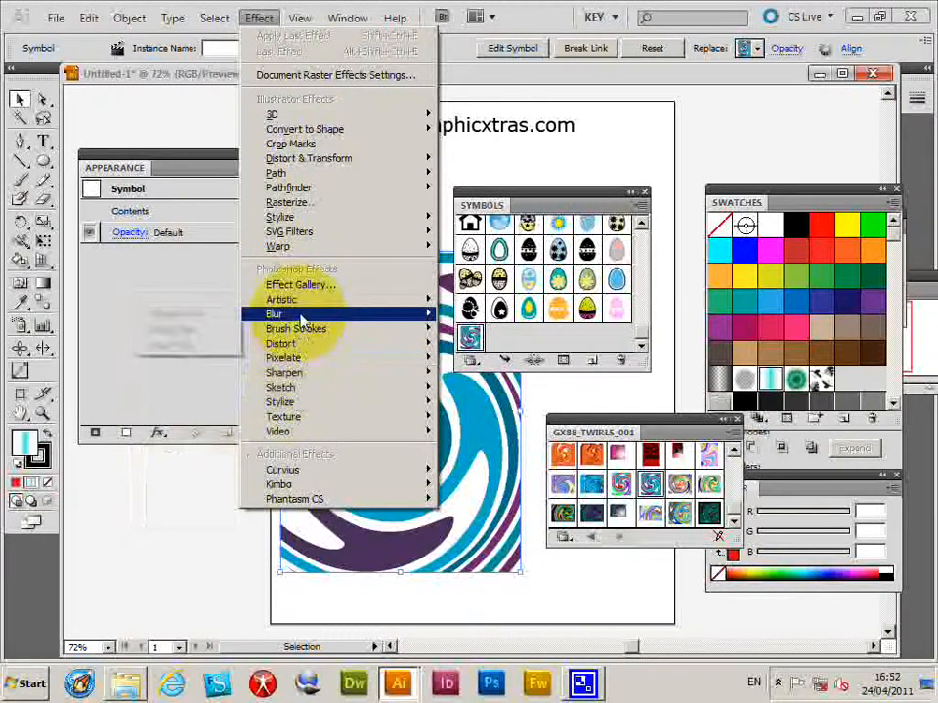
{"action": "mouse_move", "coordinate": [275, 314]}
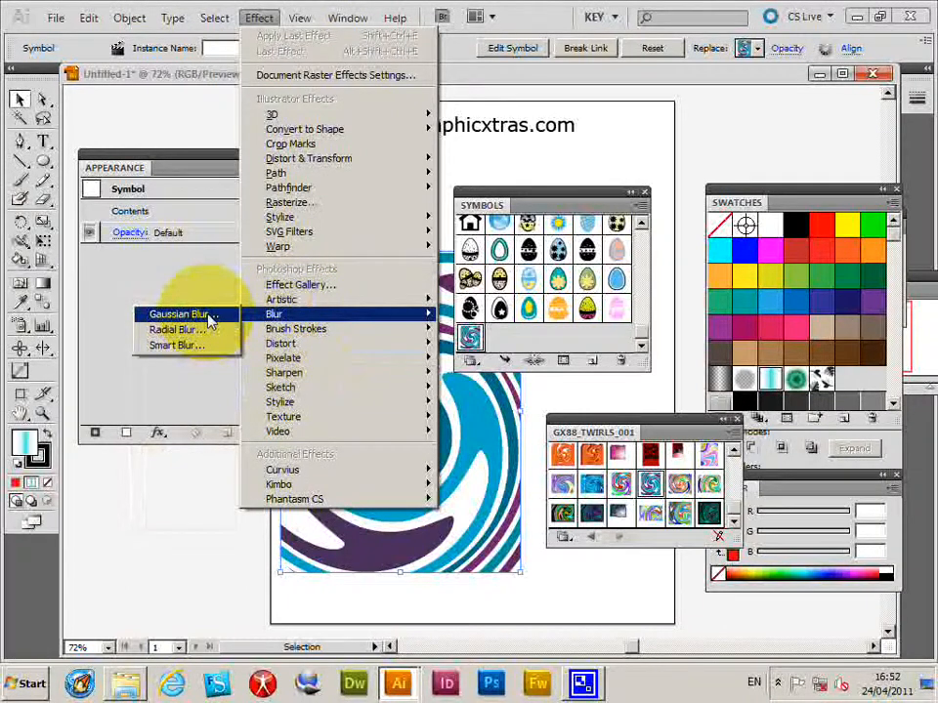
{"action": "left_click", "coordinate": [181, 314]}
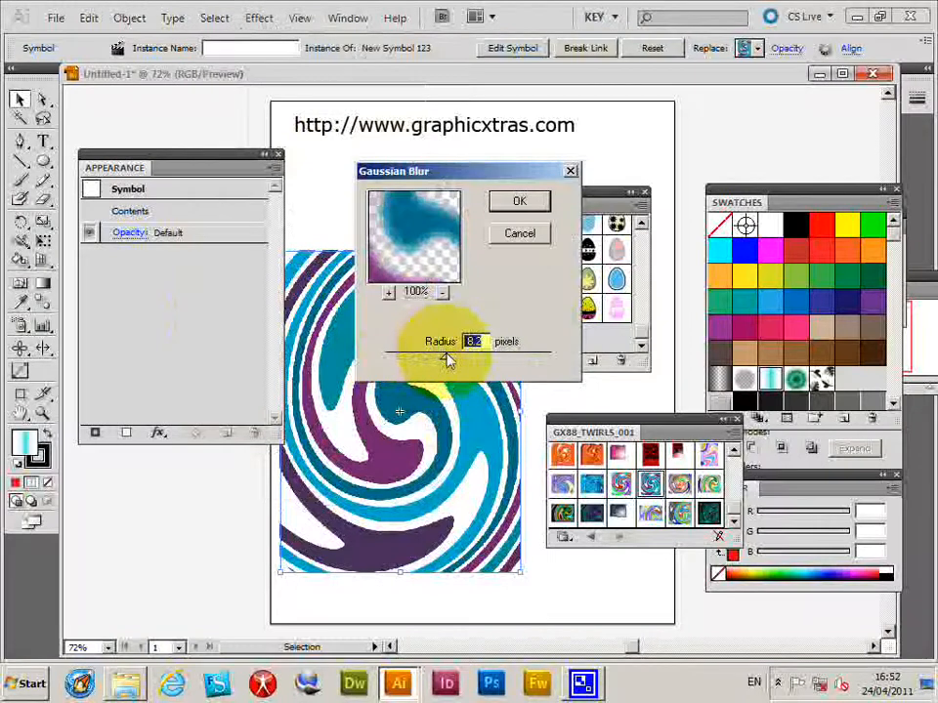
Step: Apply the Gaussian blur at about 8 pixels radius to the swirl
{"action": "left_click", "coordinate": [518, 200]}
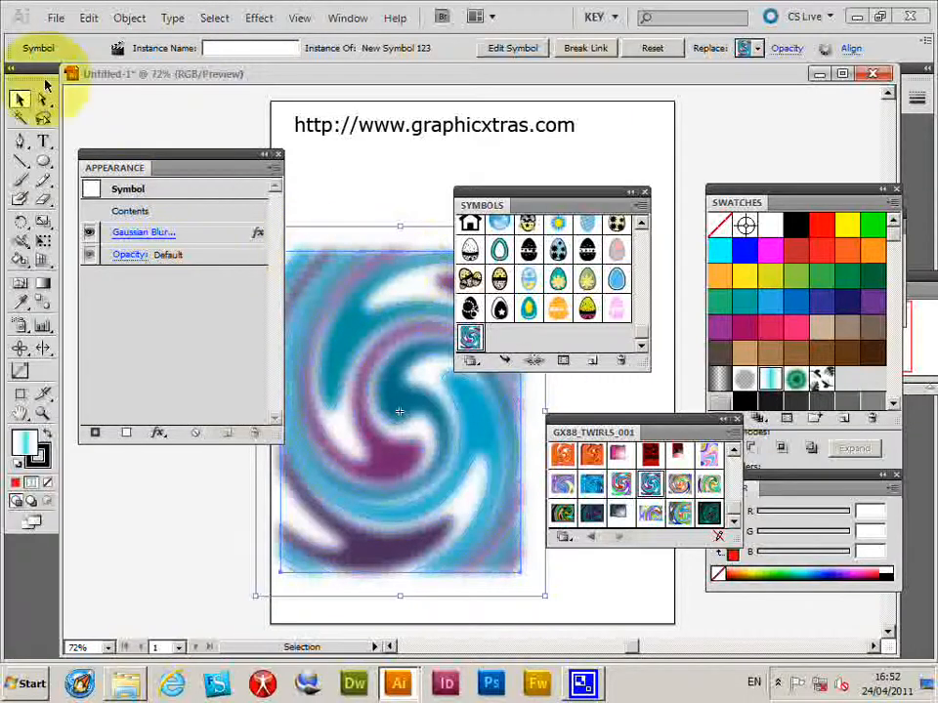
{"action": "left_click", "coordinate": [347, 17]}
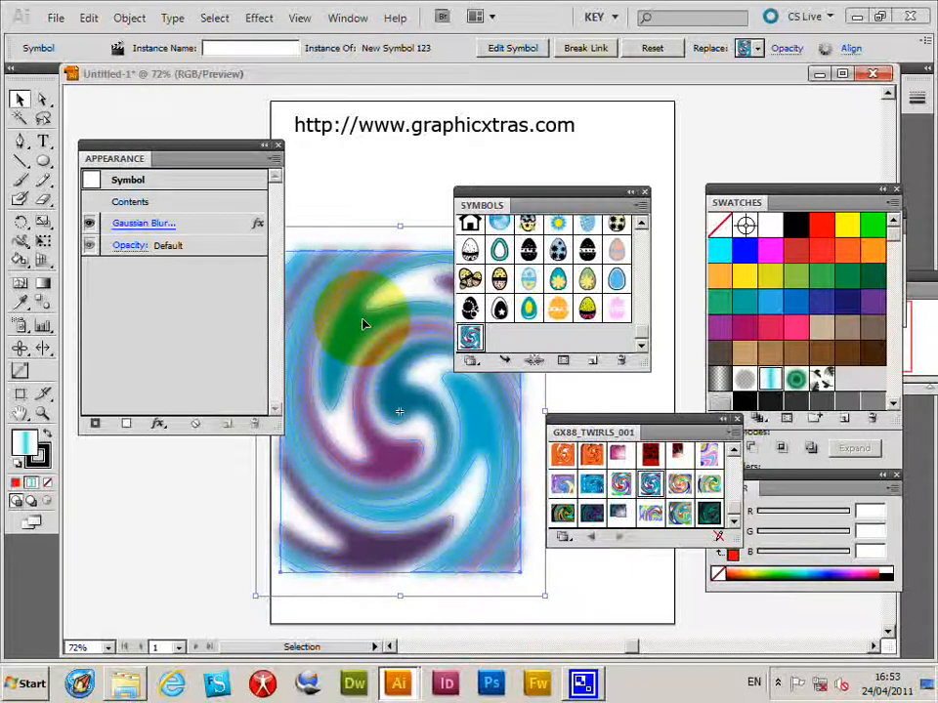
Step: Show the Graphic Styles panel and save the blurred swirl as a new graphic style
{"action": "left_click", "coordinate": [348, 17]}
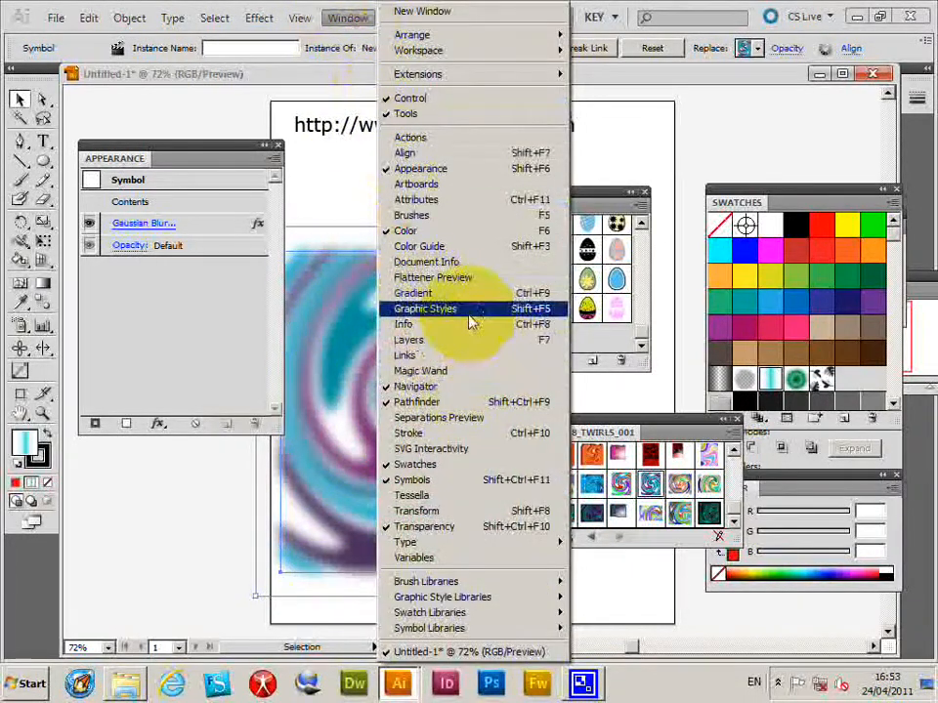
{"action": "left_click", "coordinate": [424, 309]}
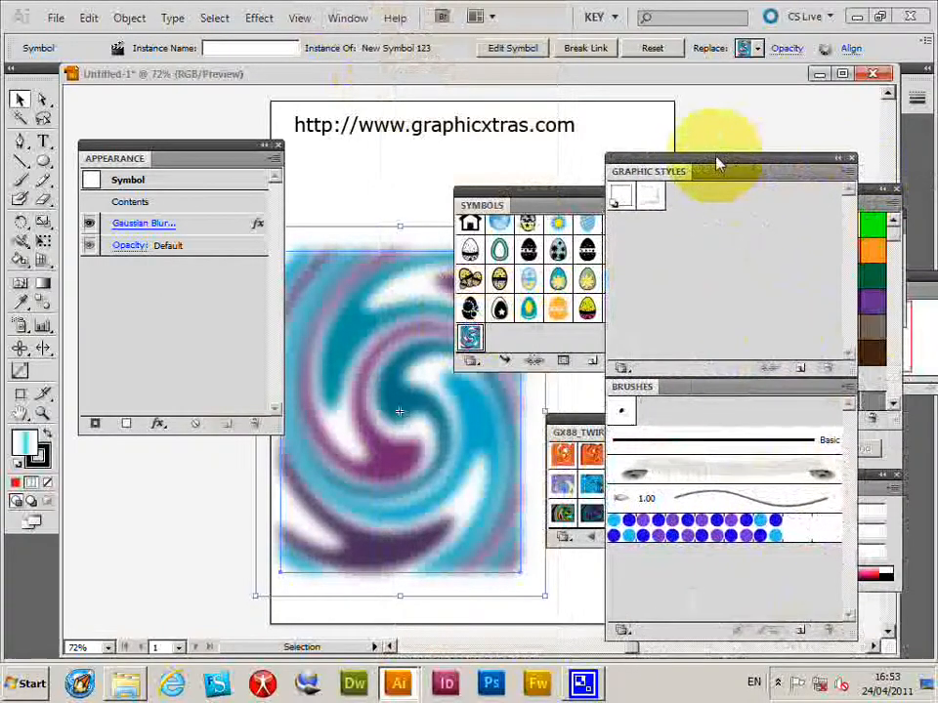
{"action": "left_click", "coordinate": [838, 158]}
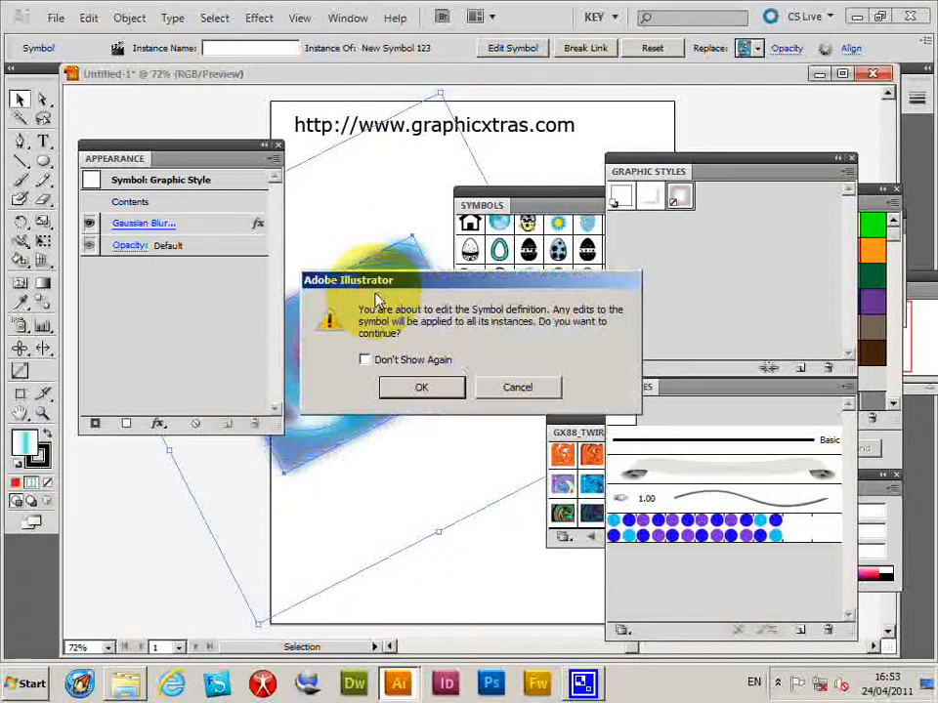
Step: Enter symbol-definition editing and fill a path with olive green 909B00
{"action": "left_click", "coordinate": [421, 387]}
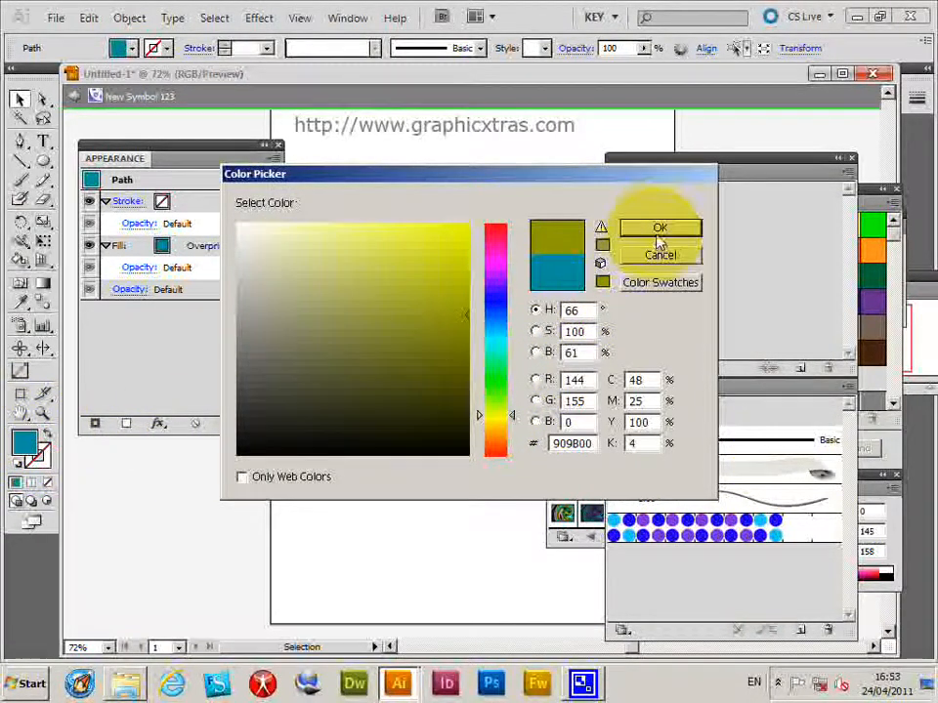
{"action": "left_click", "coordinate": [660, 227]}
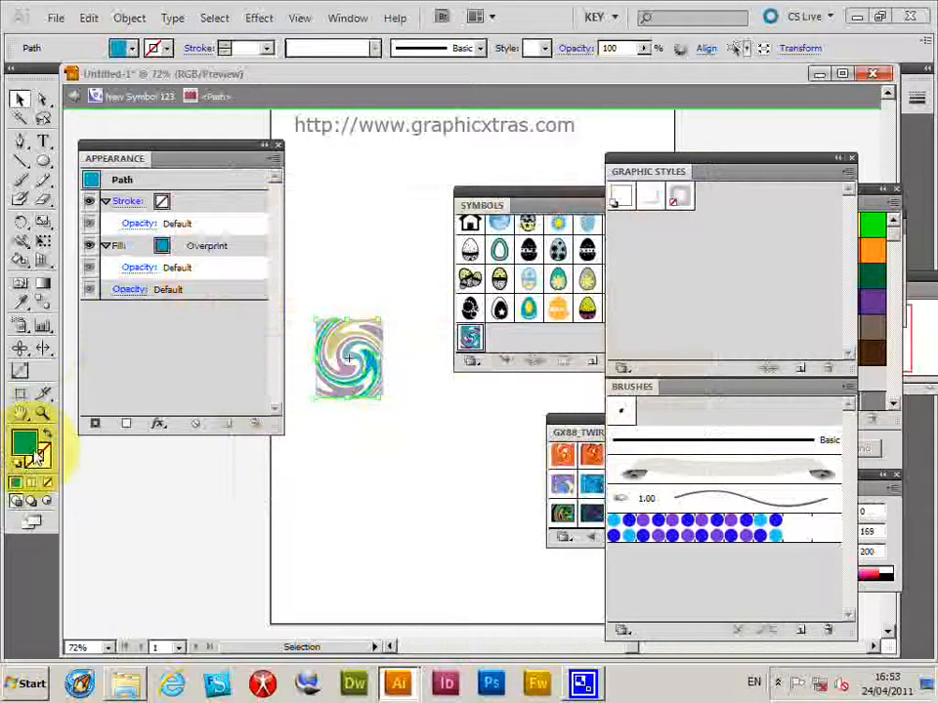
{"action": "left_click", "coordinate": [25, 444]}
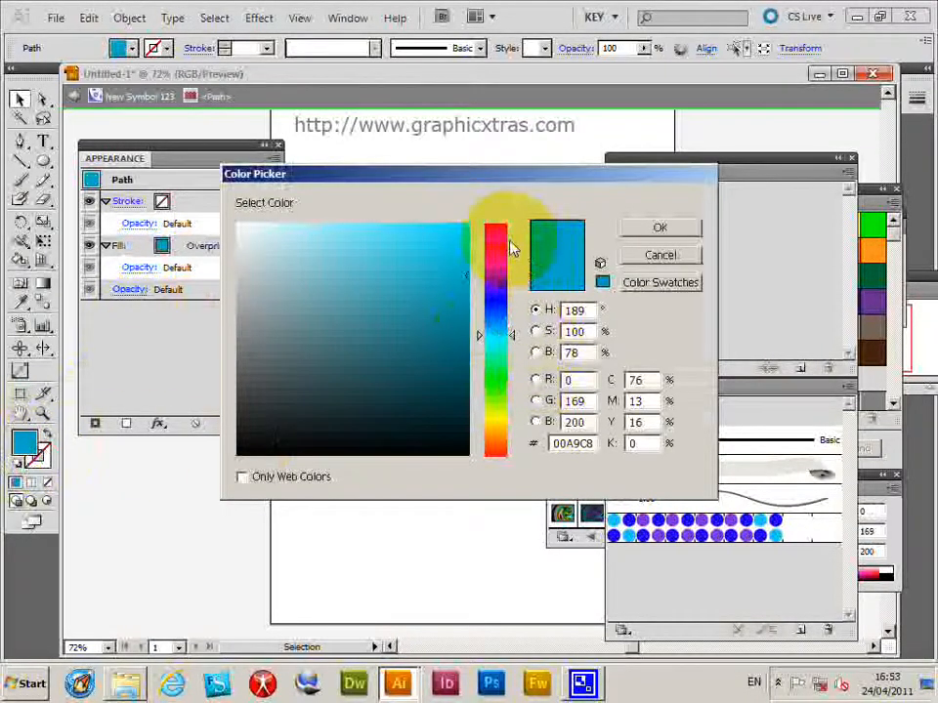